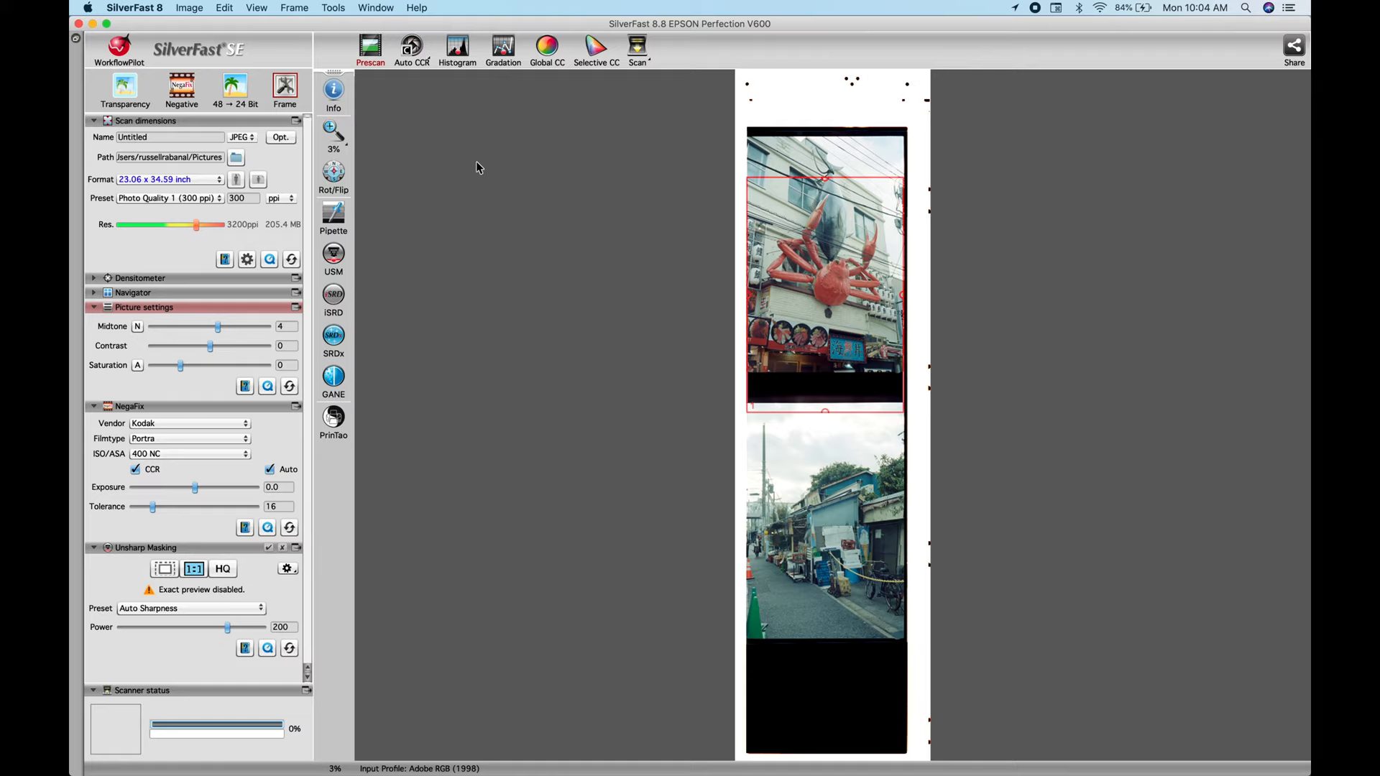
Start a prescan of the whole film holder strip showing both negative frames.
click(637, 46)
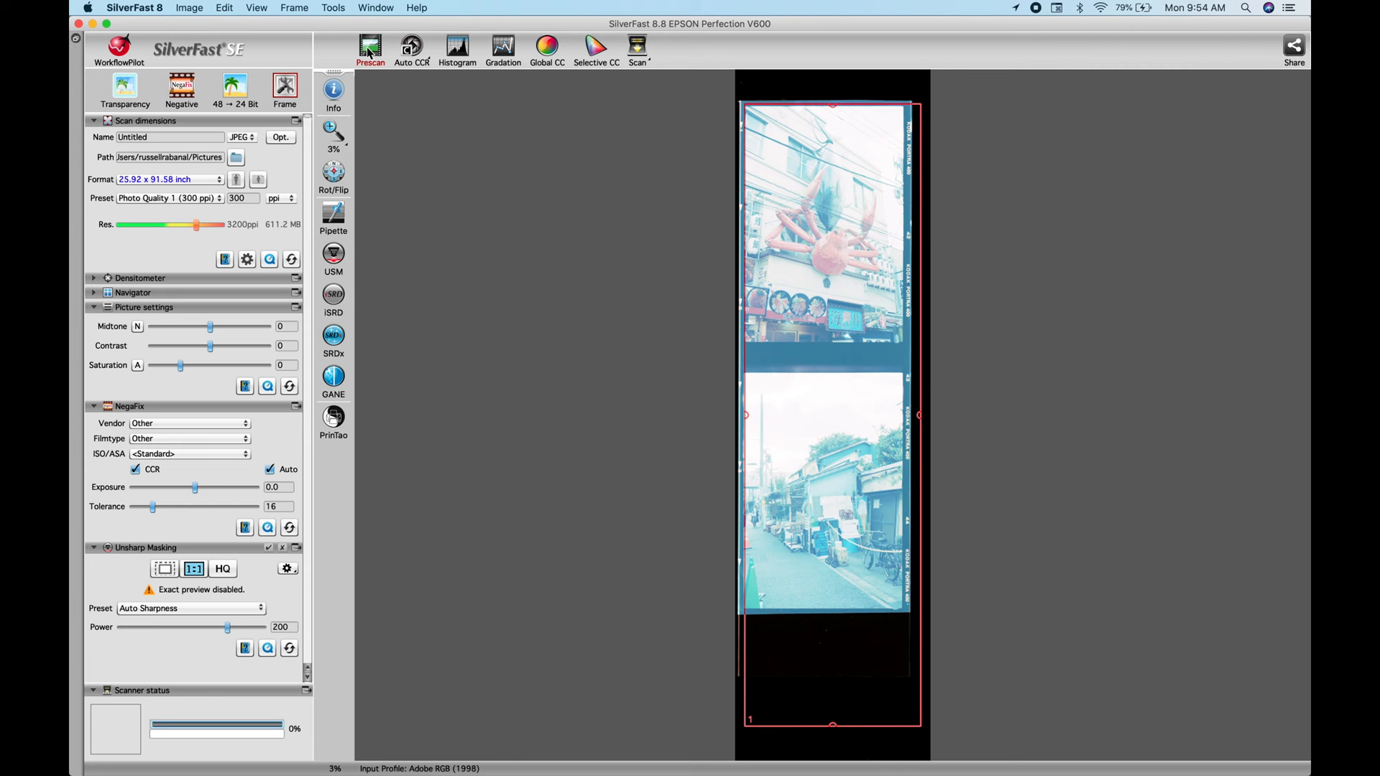
Fit the scan frame around the top crab photo and enlarge it in the preview.
drag(832, 723, 832, 386)
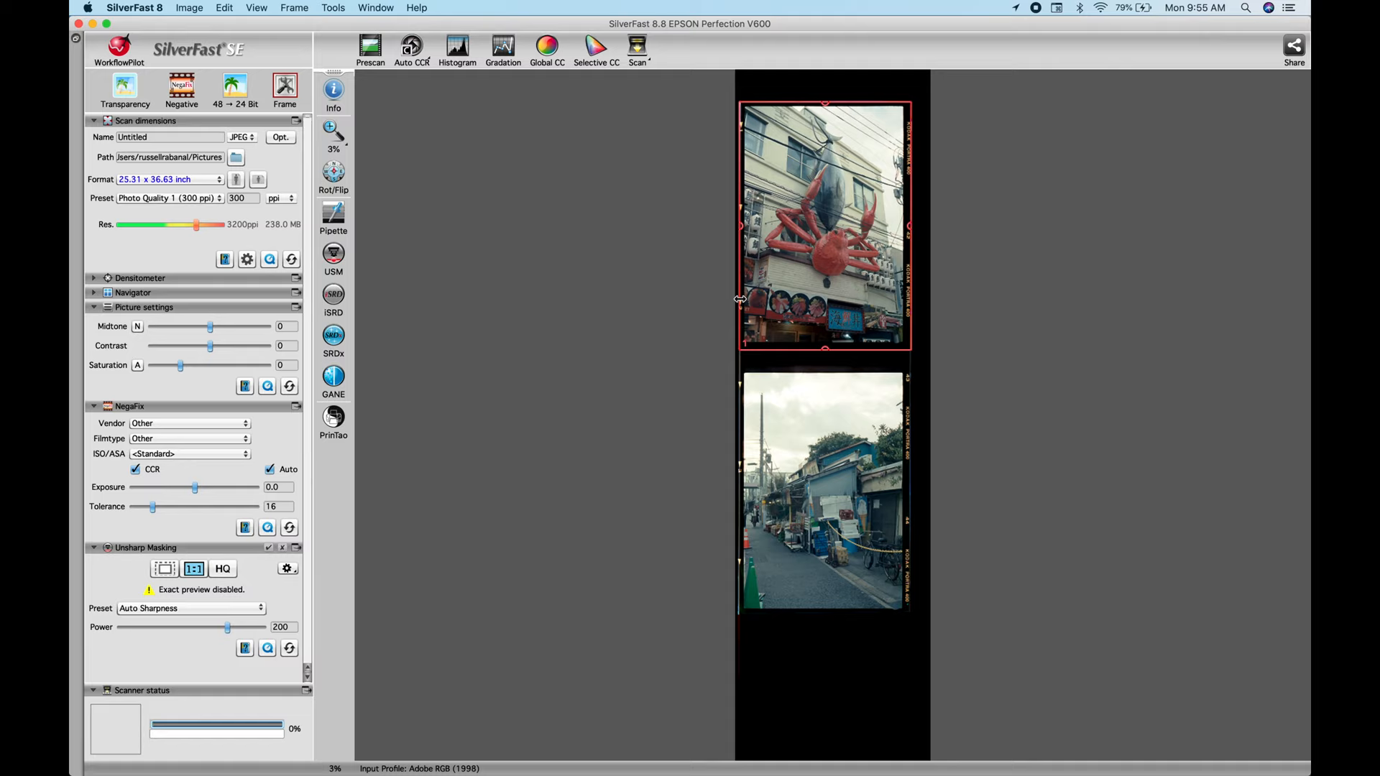
click(188, 423)
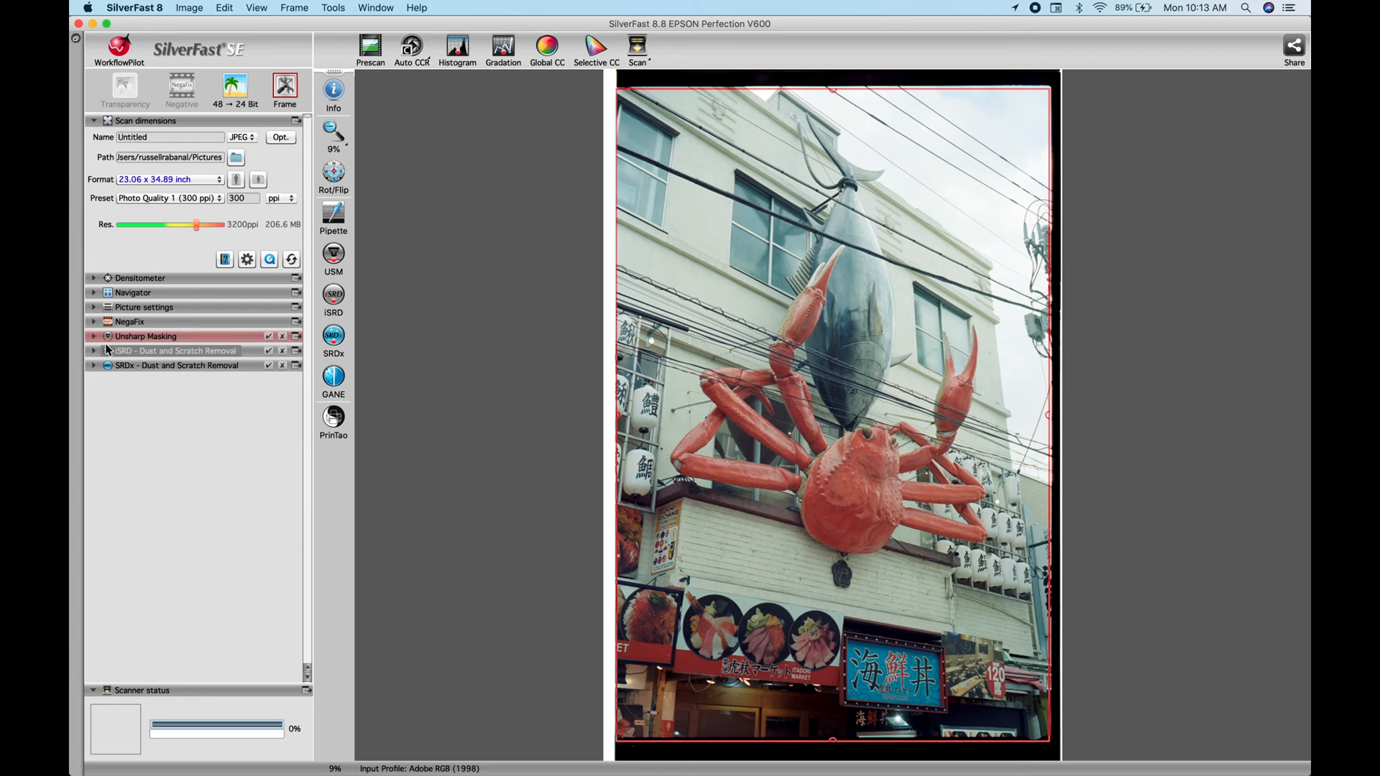
Expand NegaFix and choose the Kodak Portra film profile for the crab photo.
click(94, 320)
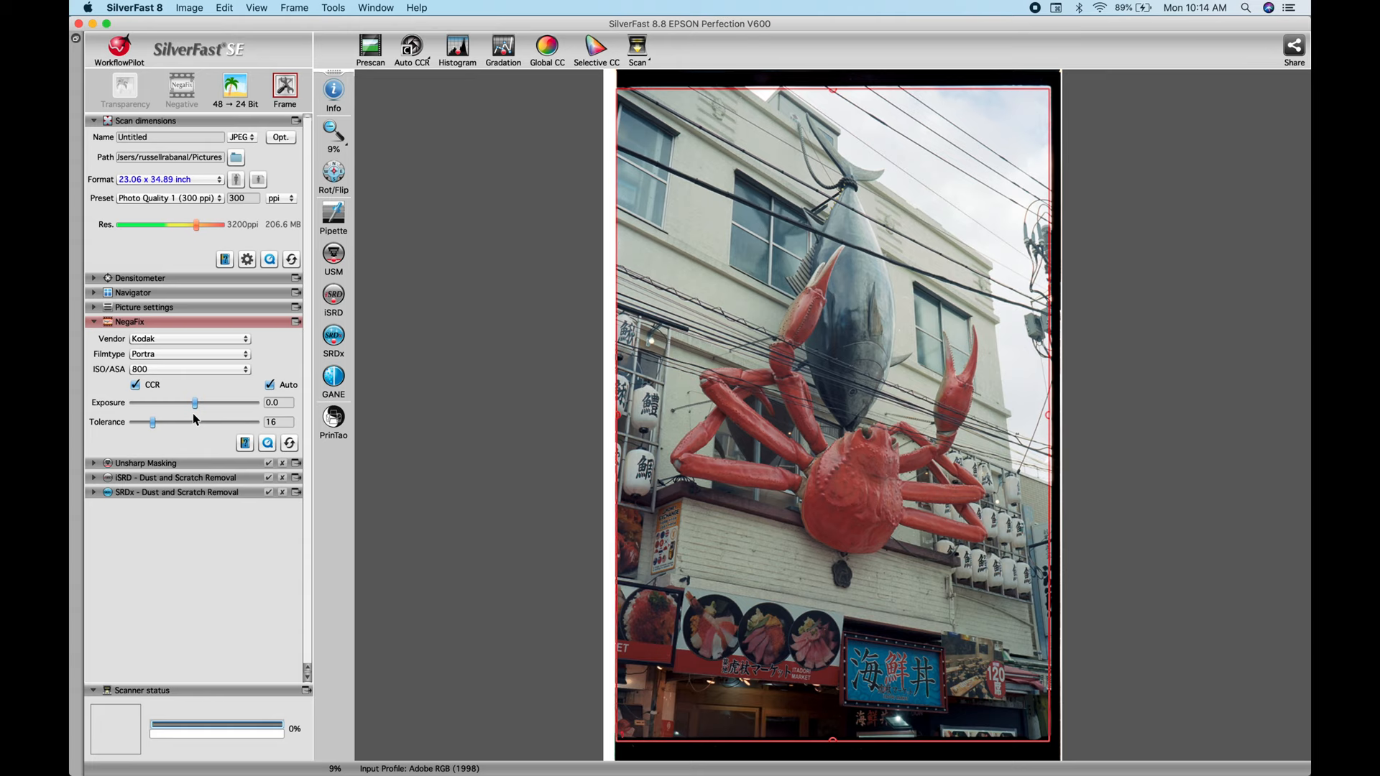
click(187, 369)
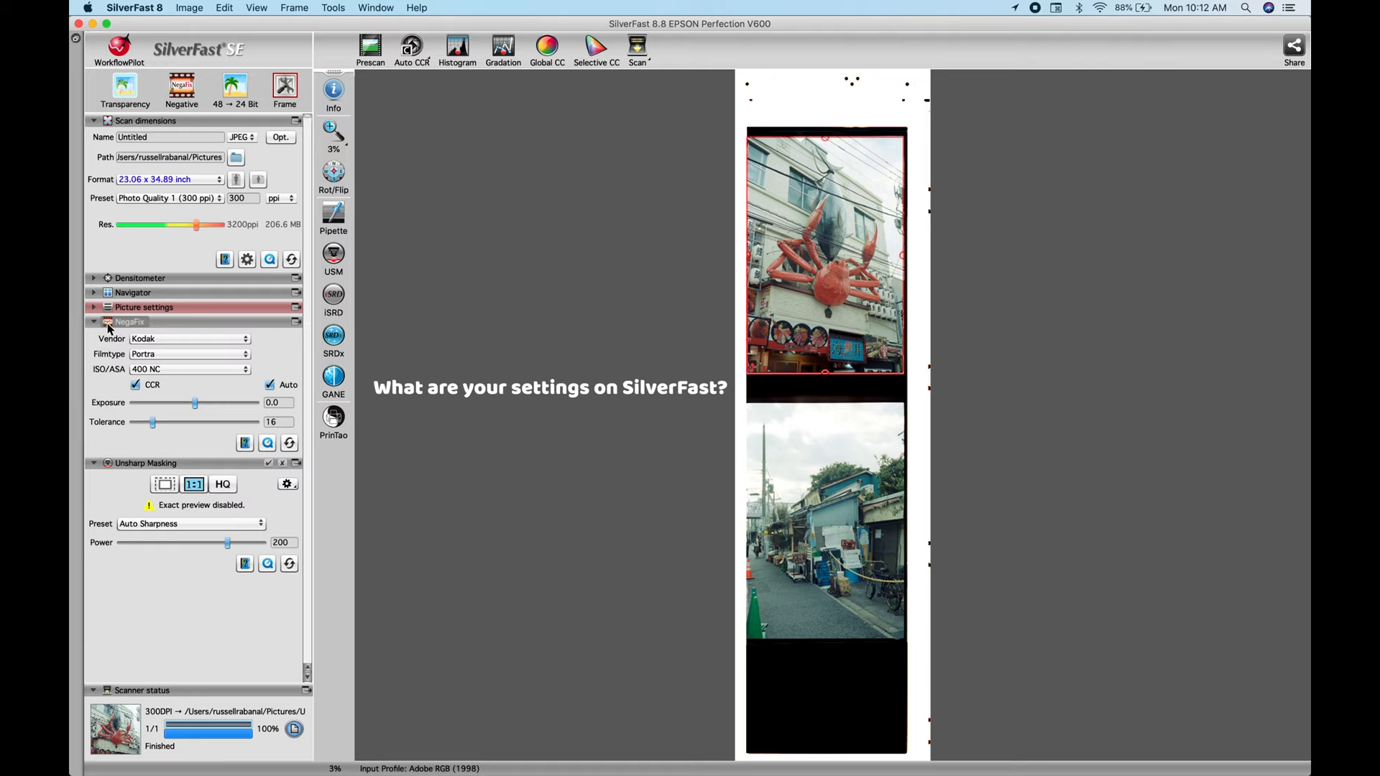
Collapse NegaFix and review Unsharp Masking with Auto Sharpness and Power 200.
click(332, 334)
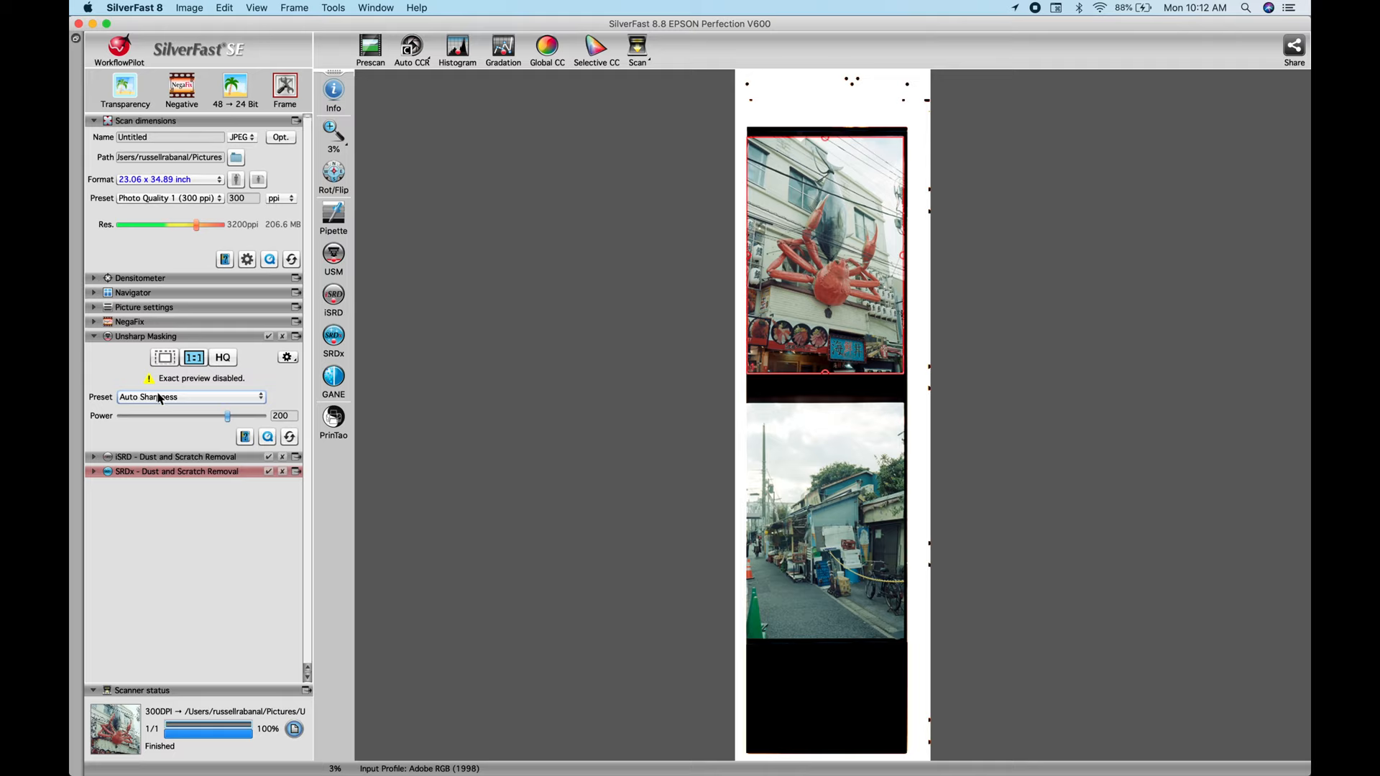
click(93, 336)
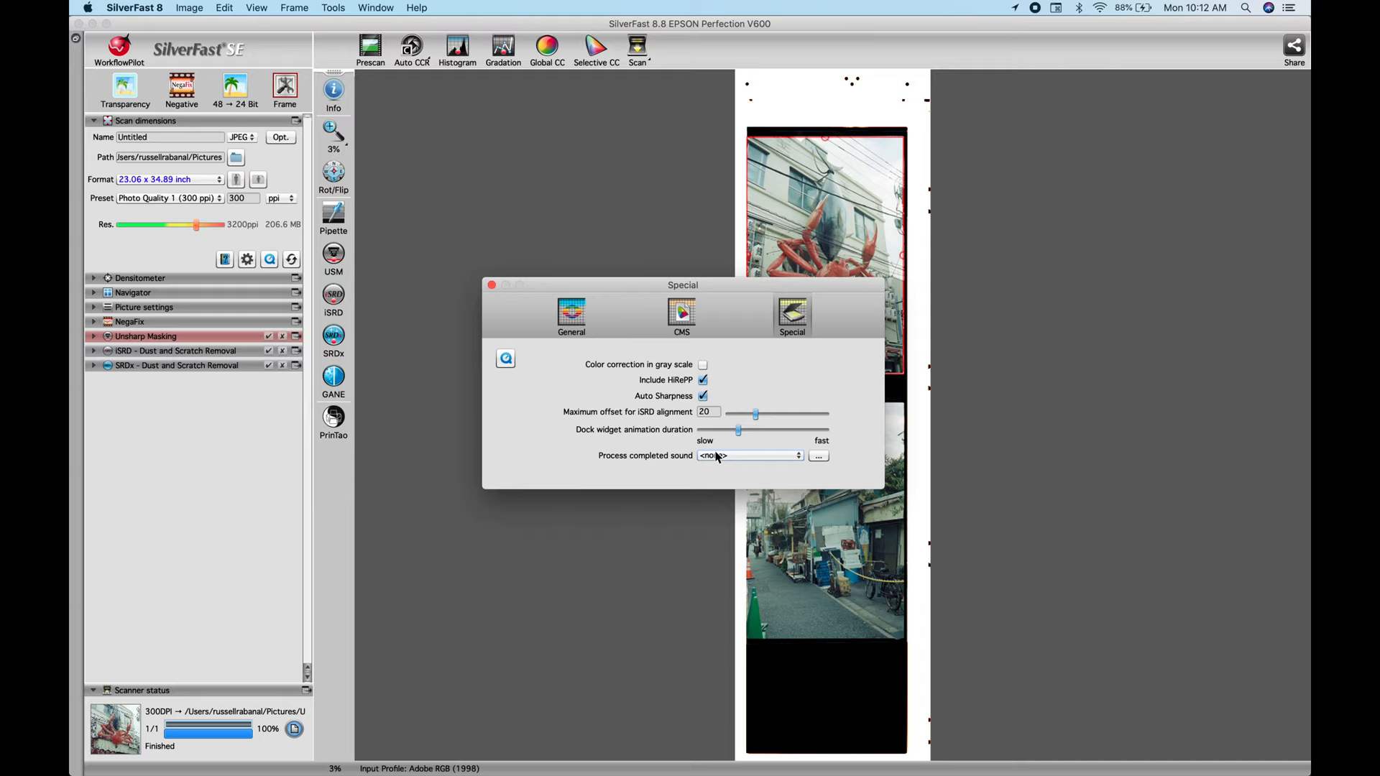
Switch Preferences to the General page with units, gamma 2.20 and temp file settings.
click(571, 315)
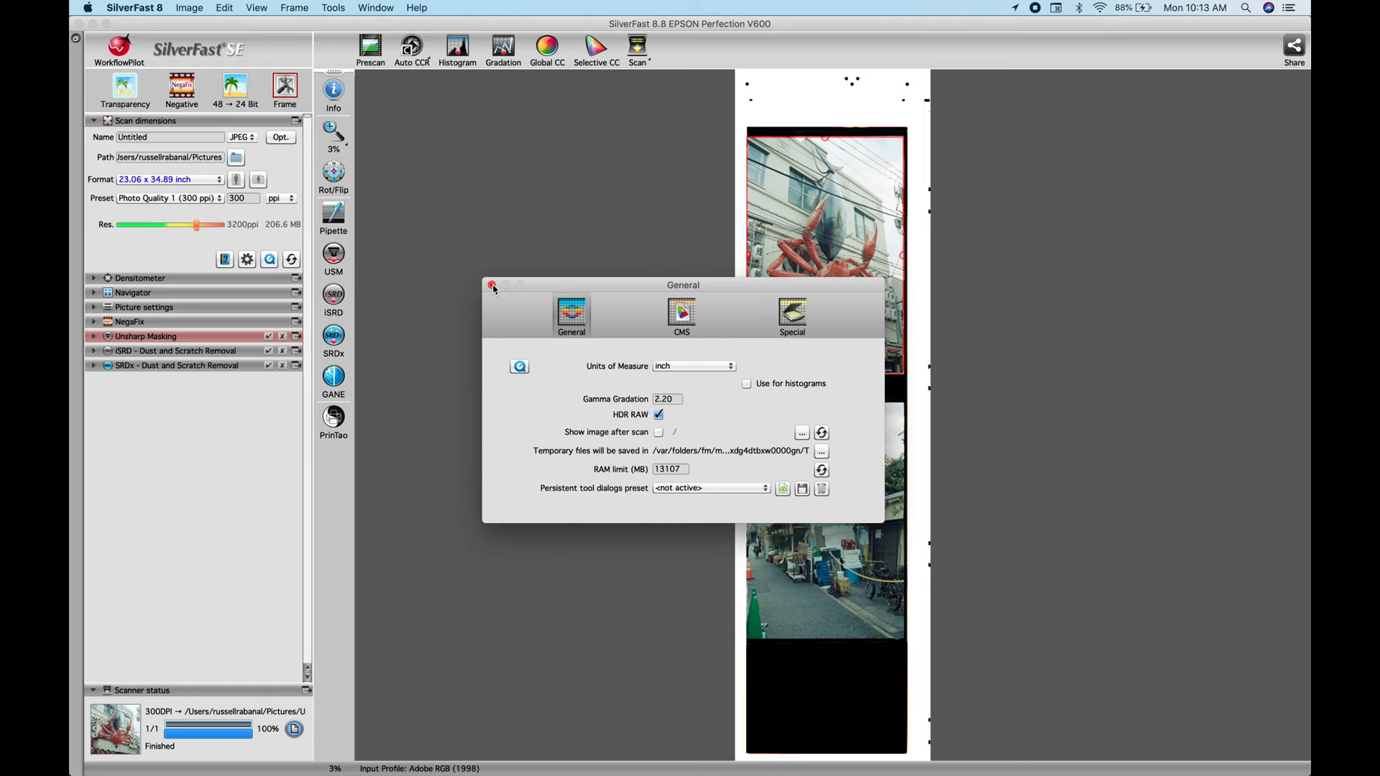